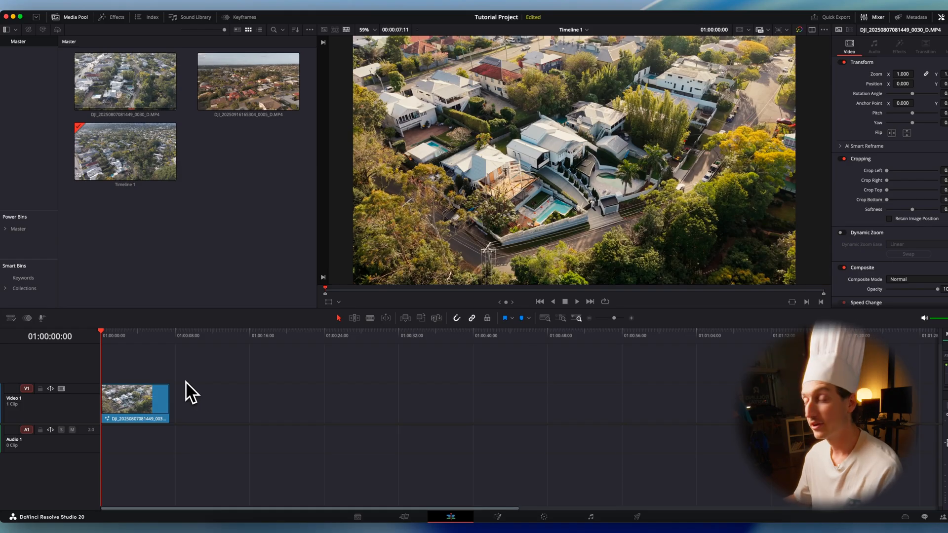
Open the drone clip on the Fusion page for compositing.
left_click(497, 516)
type("track")
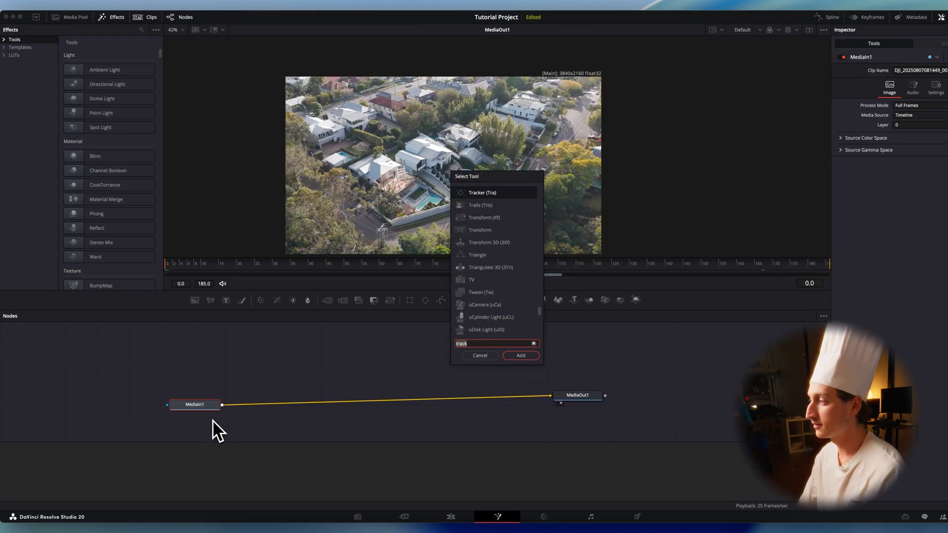
Insert a PlanarTracker node between MediaIn1 and MediaOut1.
left_click(520, 356)
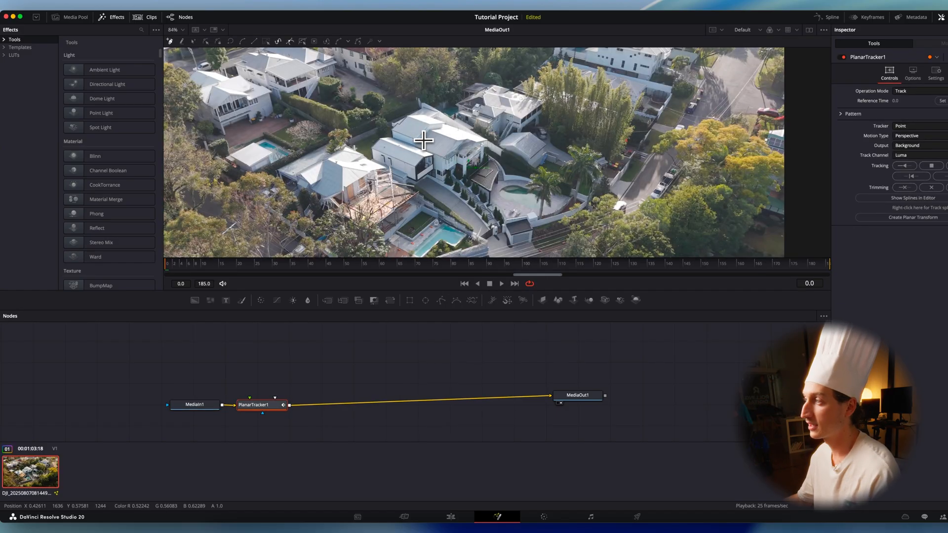
mouse_move(417, 126)
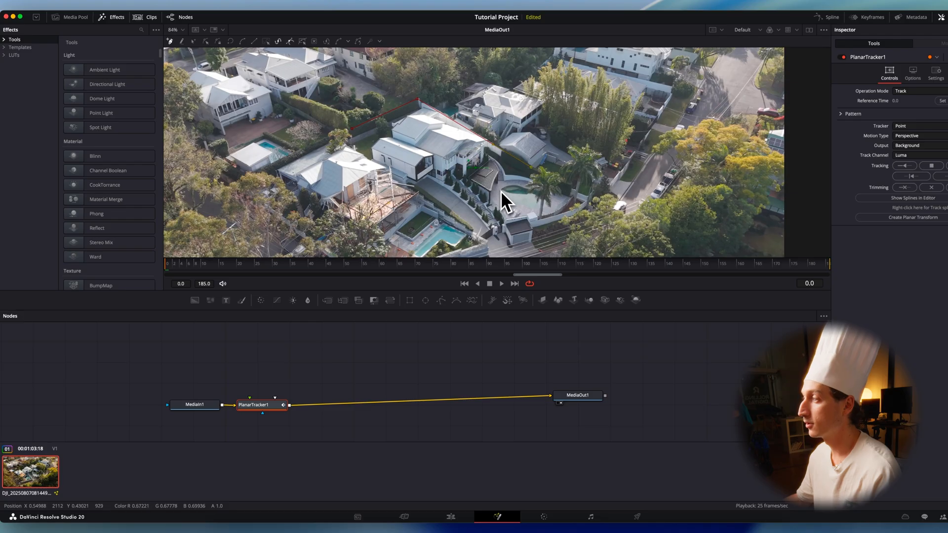
mouse_move(541, 175)
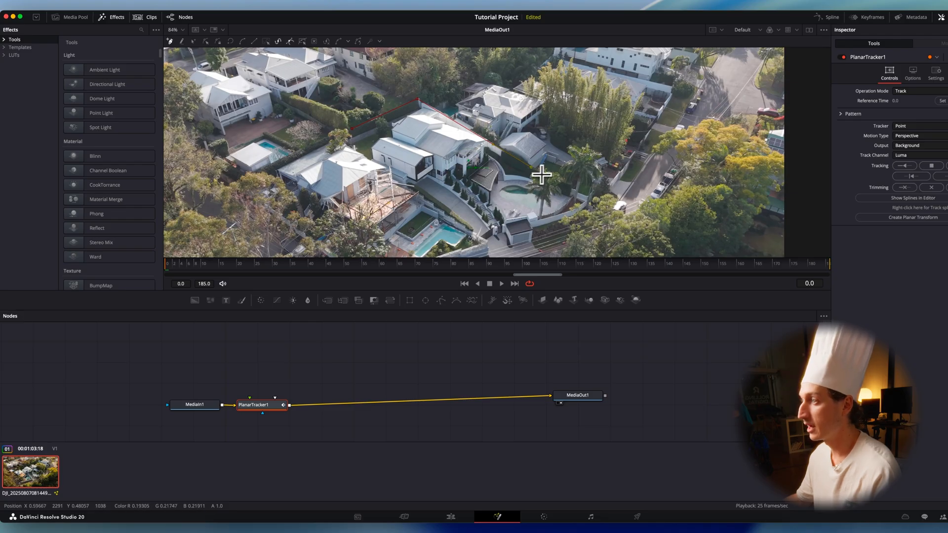
mouse_move(339, 143)
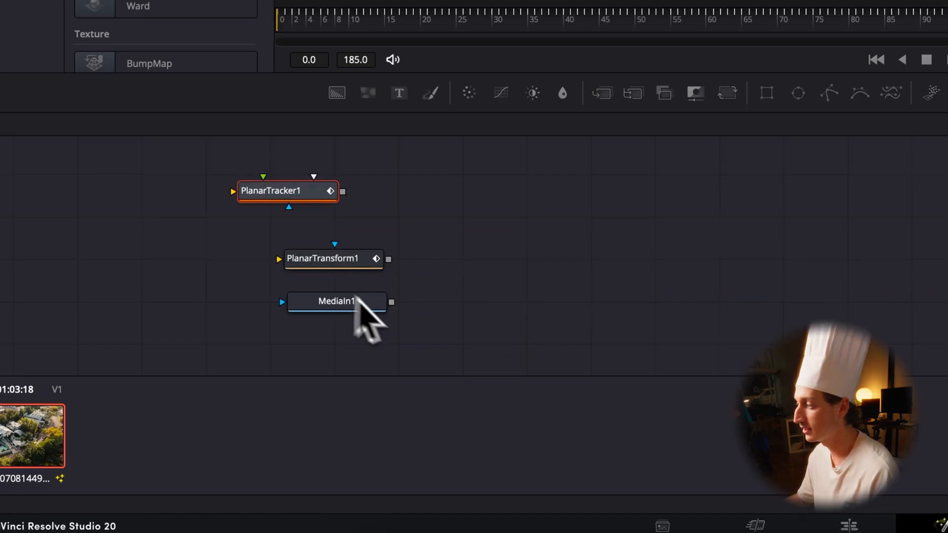
Add a Merge node between MediaIn1 and MediaOut1, setting the tracker nodes aside.
left_click(337, 301)
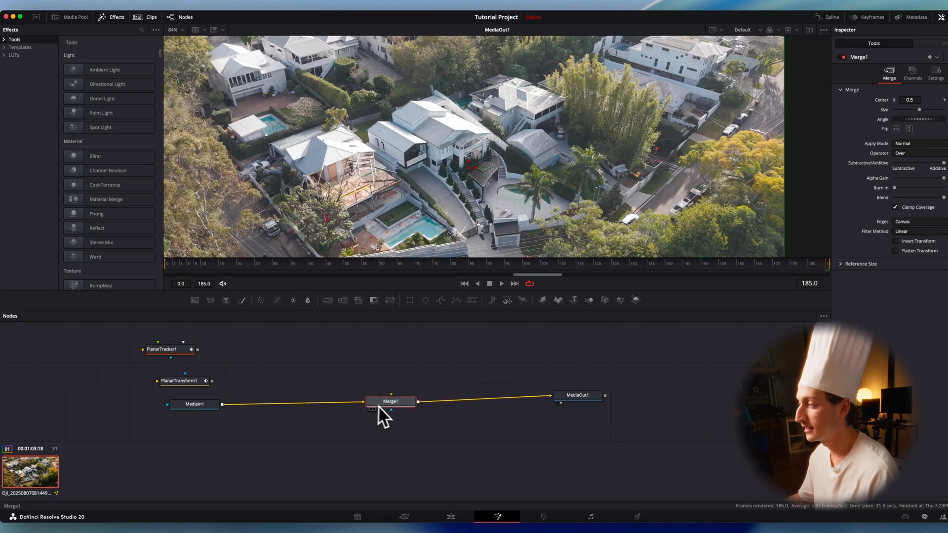
left_click(581, 404)
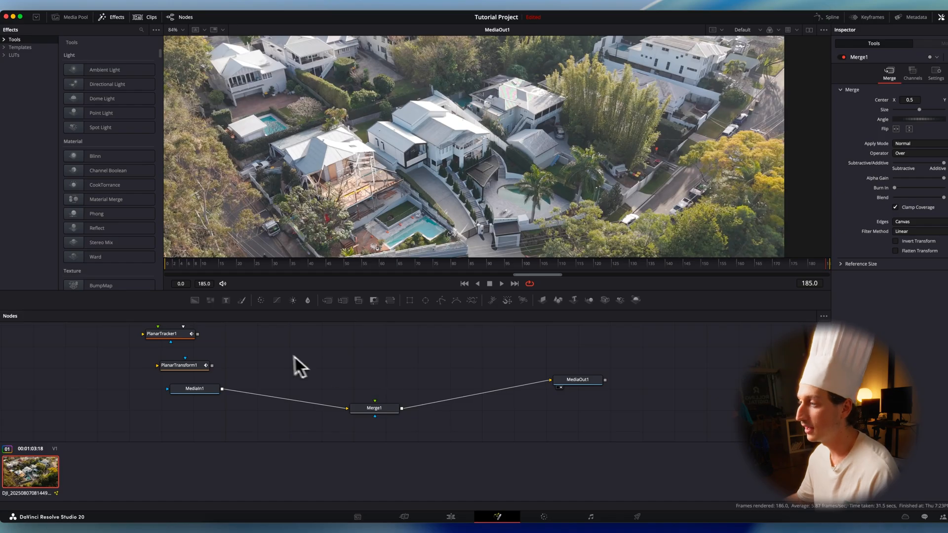
mouse_move(194, 299)
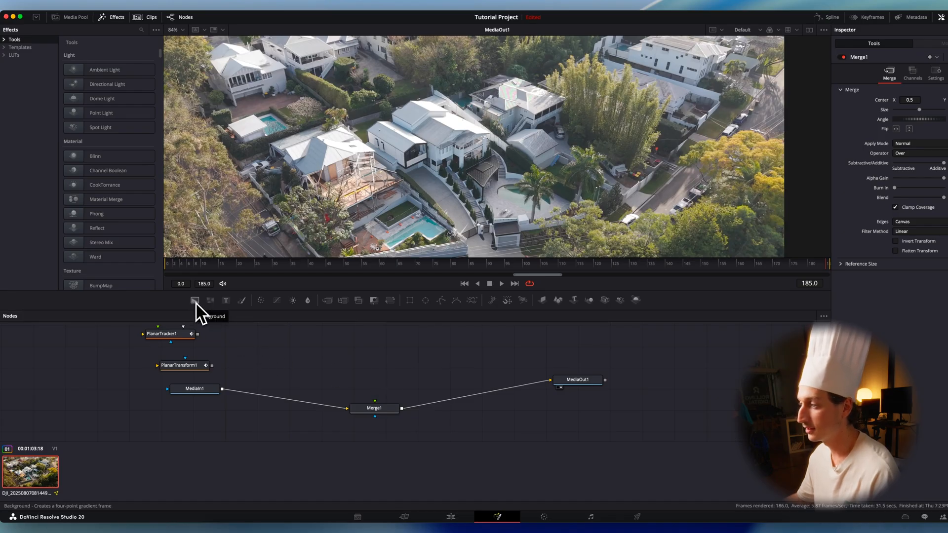
Add a Background with a polygon mask around the property, connected to Merge1's foreground.
left_click(194, 300)
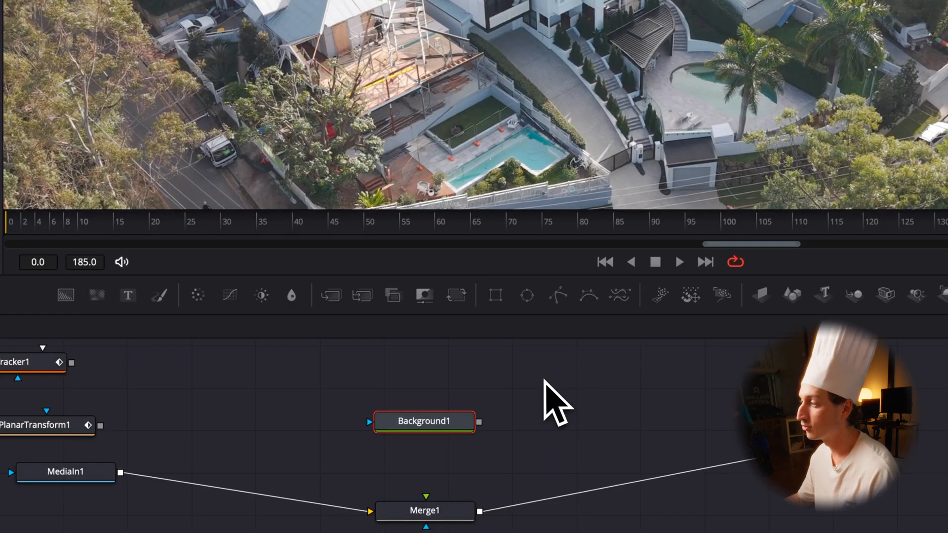
mouse_move(566, 314)
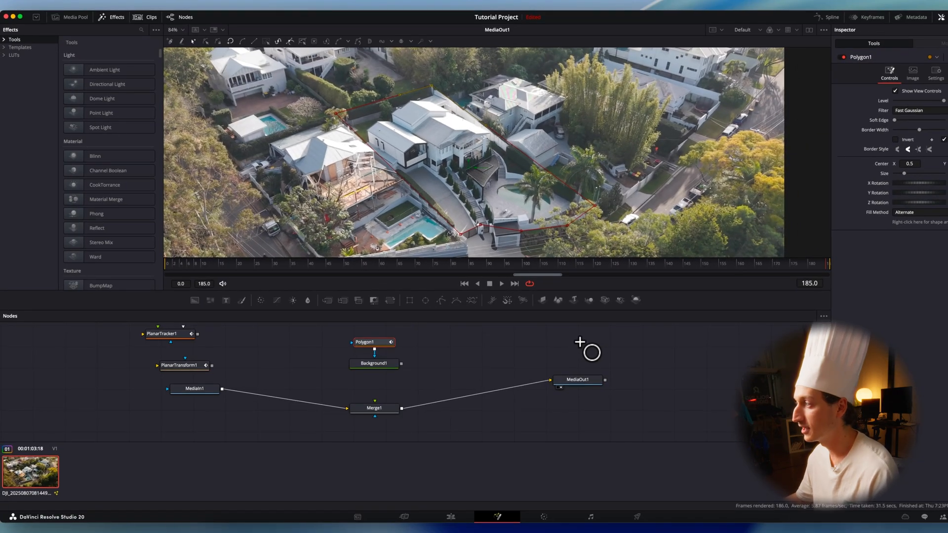
left_click(374, 364)
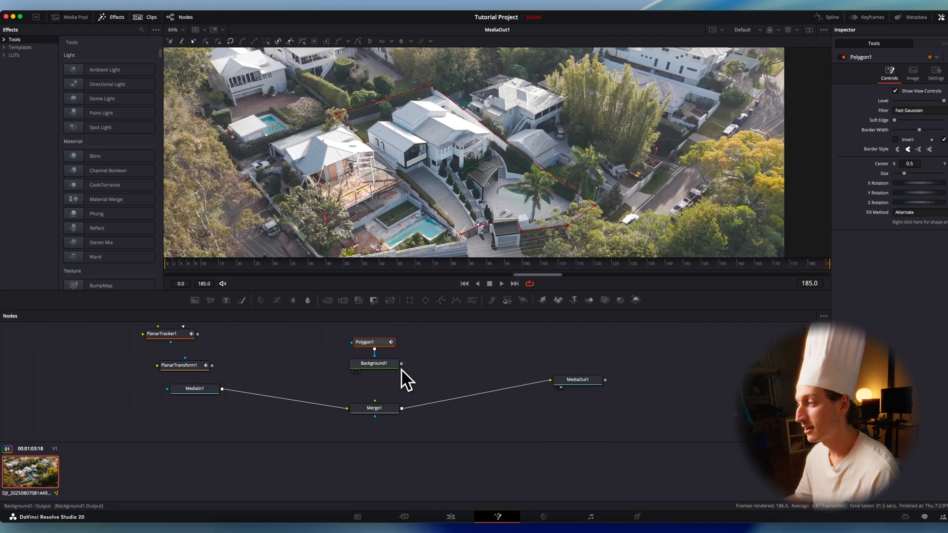
left_click(374, 408)
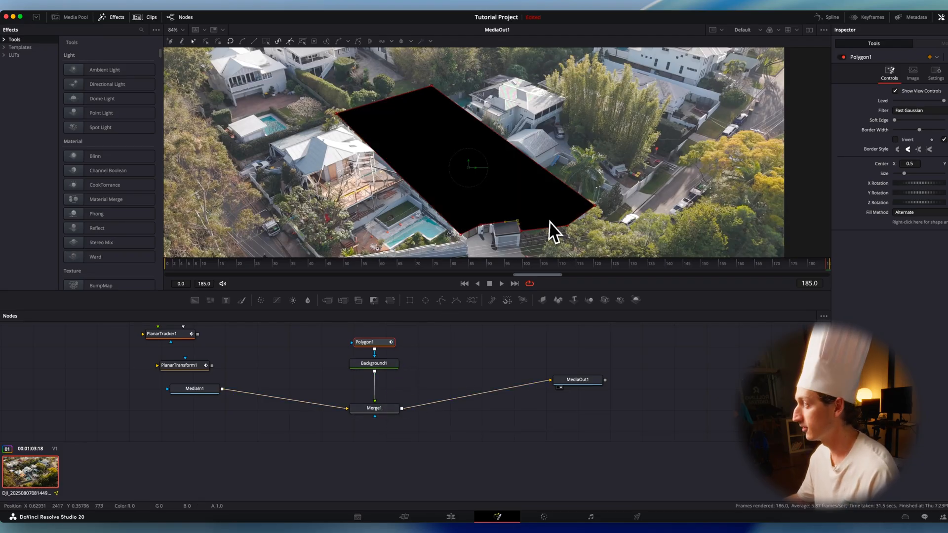
Make Background1 white and switch Polygon1's border style to a thin outline.
left_click(374, 364)
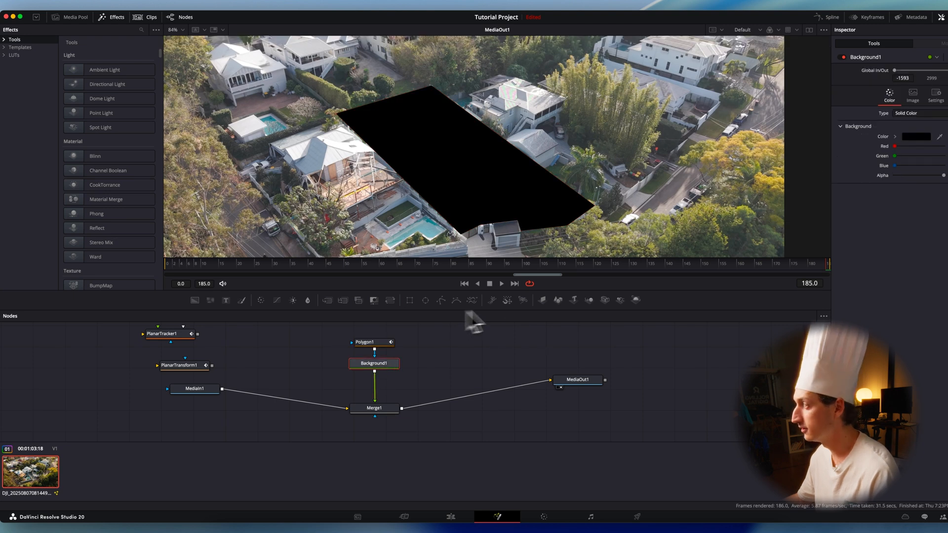
left_click(916, 136)
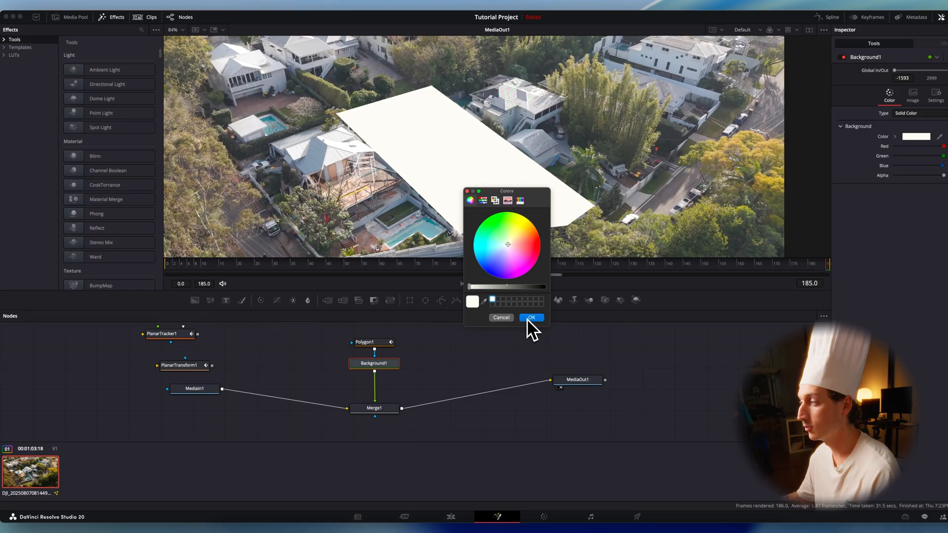
left_click(530, 317)
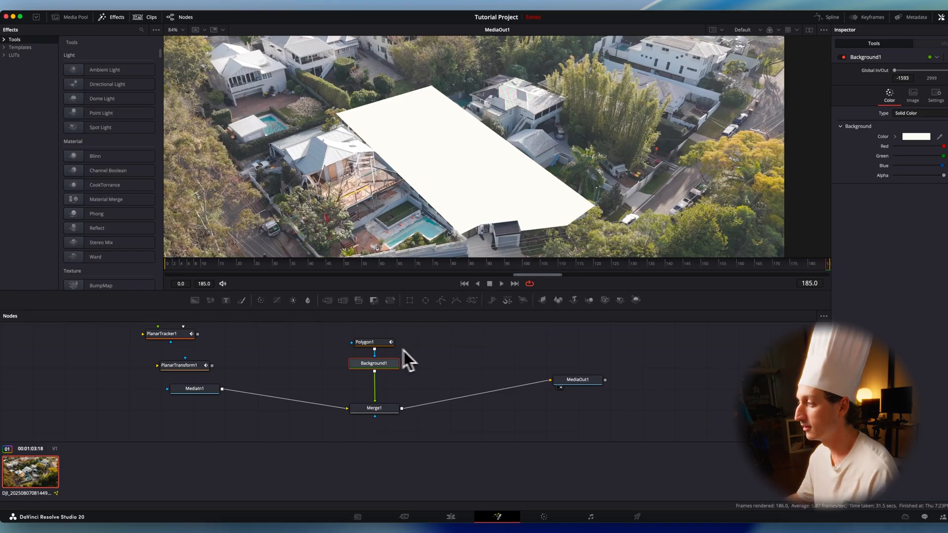
left_click(366, 342)
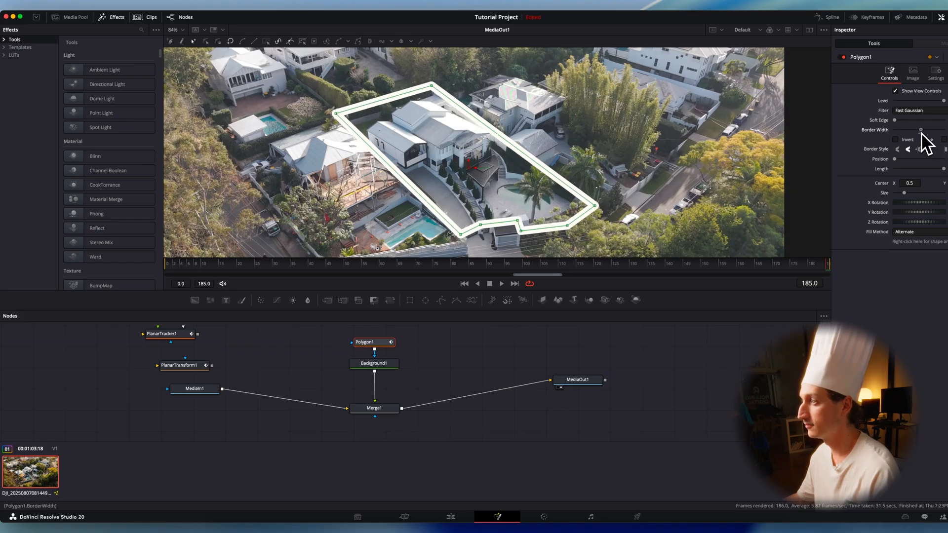
left_click(179, 365)
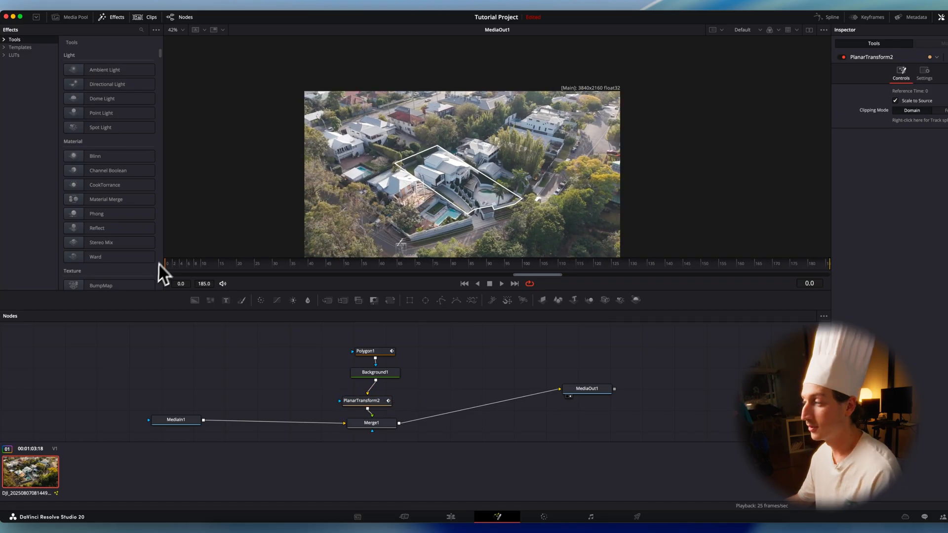
mouse_move(393, 415)
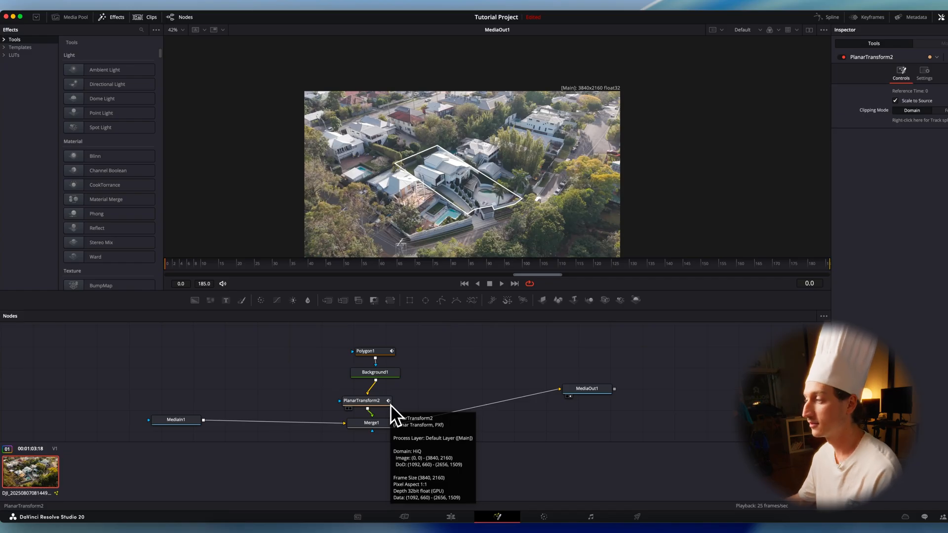
mouse_move(248, 287)
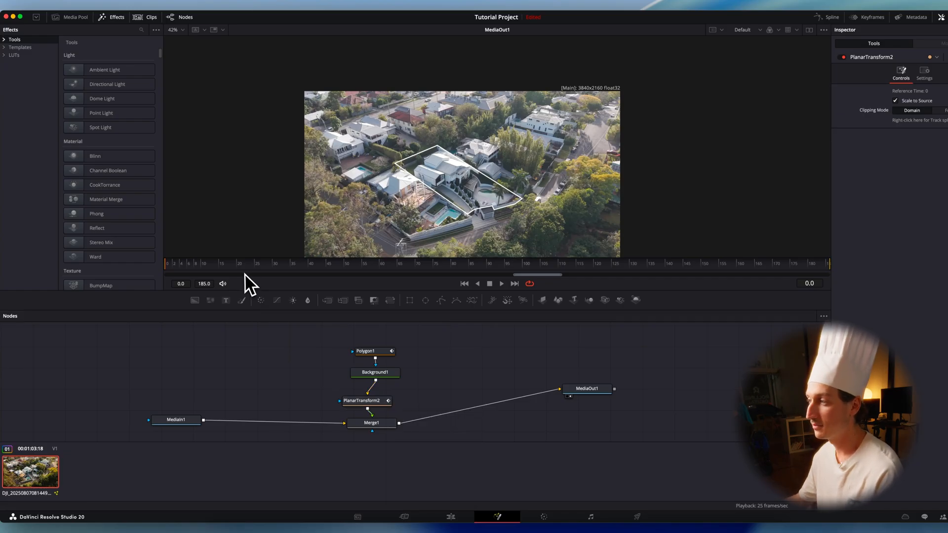
Go to frame 25 and select Polygon1 to keyframe its length at 0.
left_click(257, 263)
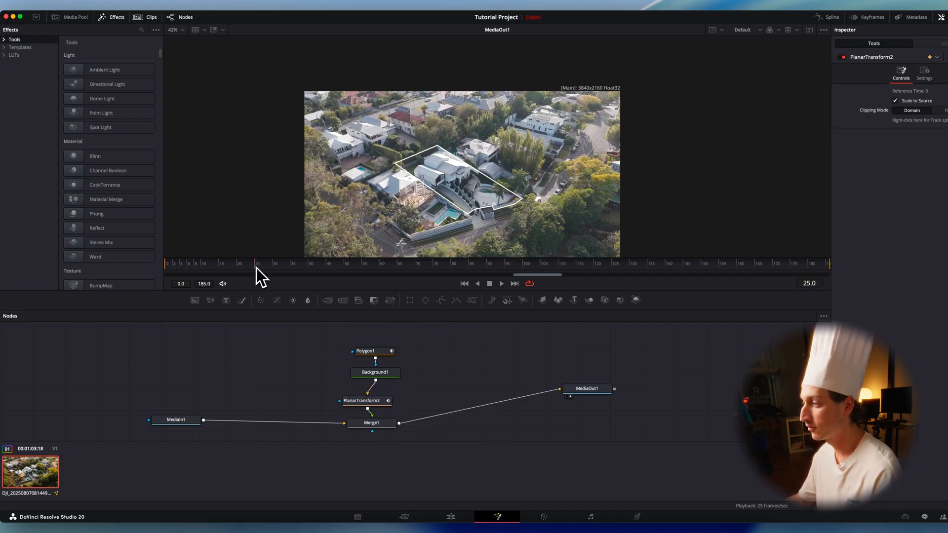
left_click(366, 351)
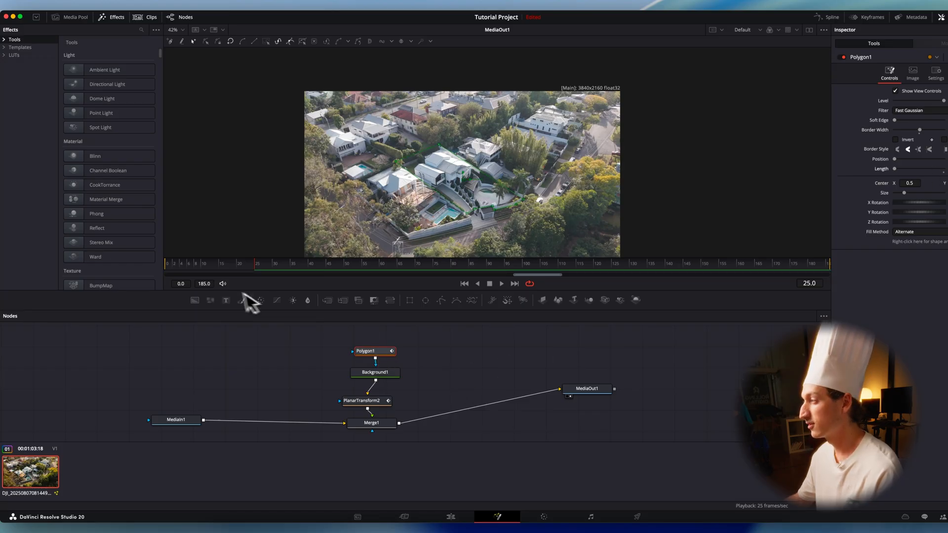
mouse_move(365, 303)
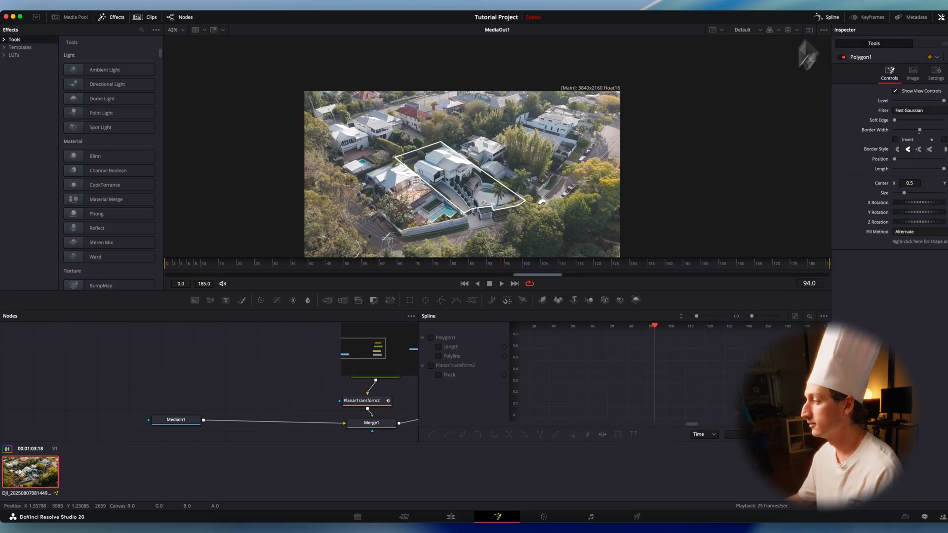
Keyframe Polygon1 Length to 1 at frame 94 and show the Length curve in the Spline editor.
left_click(438, 356)
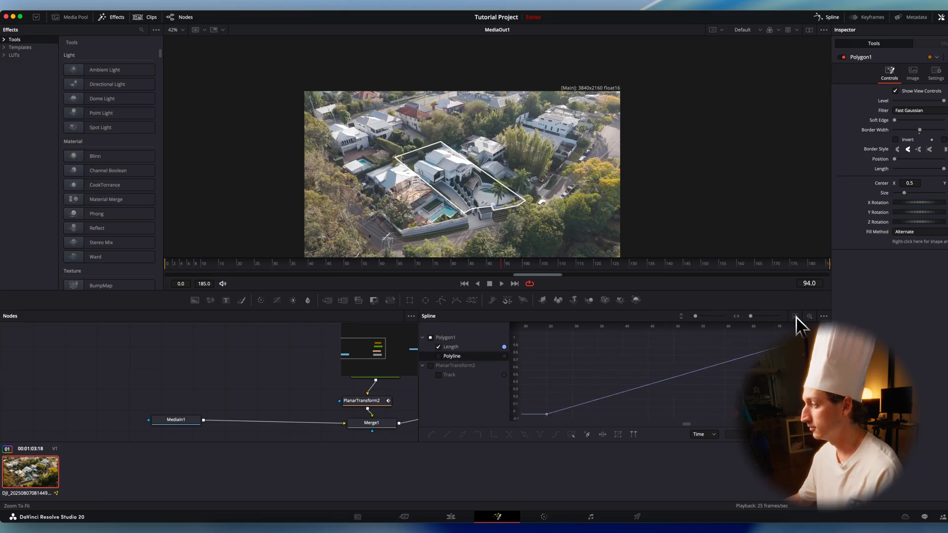
mouse_move(547, 418)
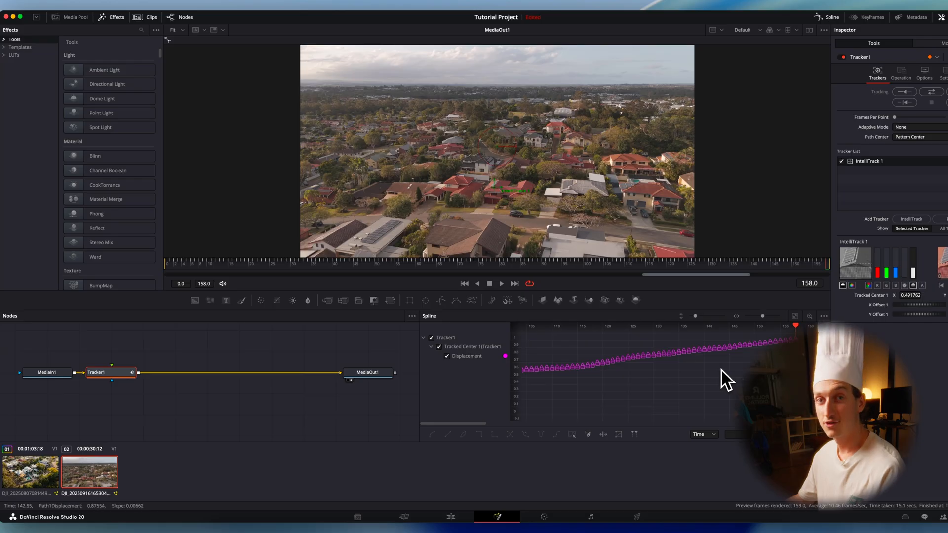
mouse_move(919, 84)
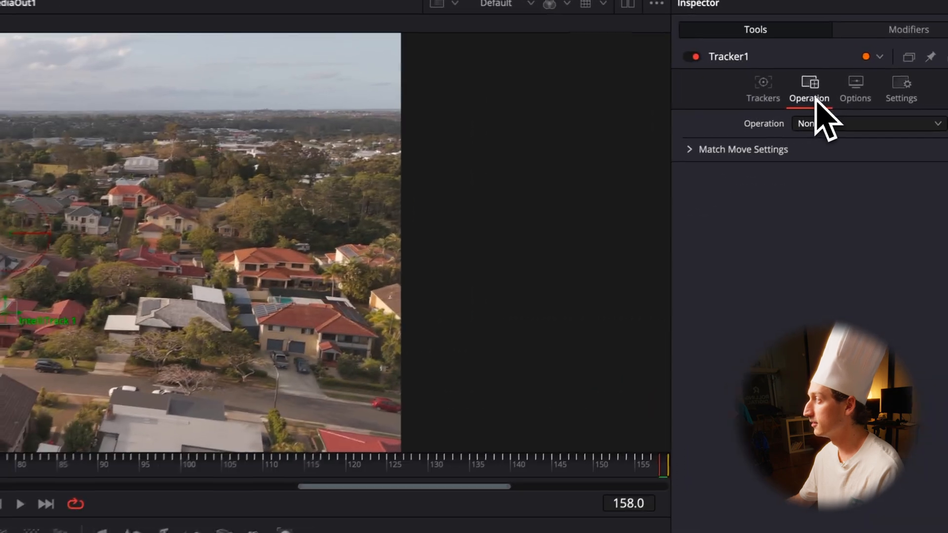
Show the Operation tab for the second clip's finished Tracker node.
left_click(867, 124)
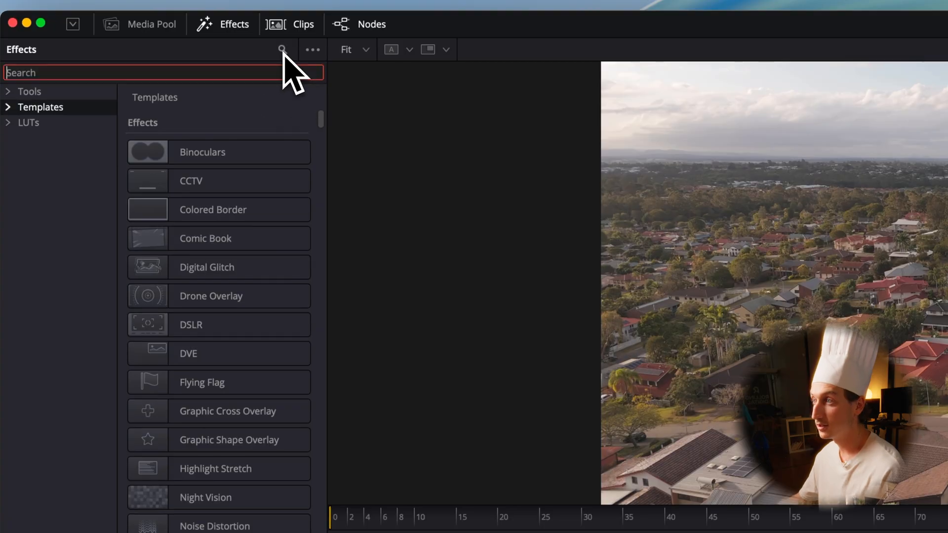
Filter the Effects library templates with the search 'call'.
type("call")
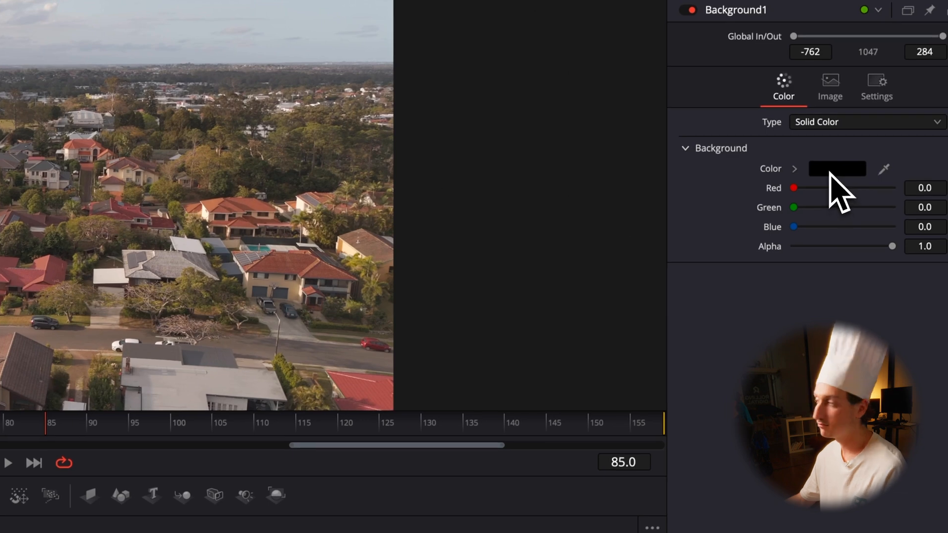
Set Background1's colour to white in the colour picker.
left_click(837, 169)
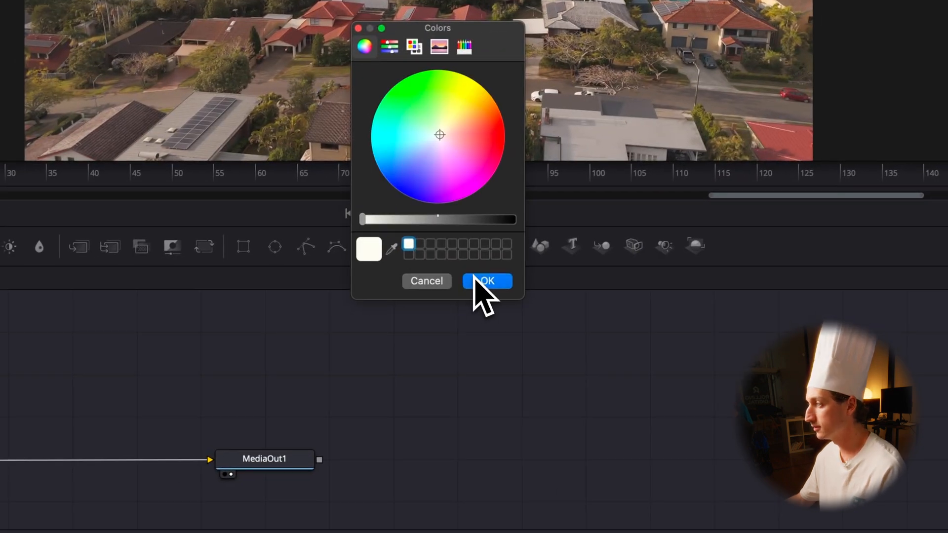
left_click(487, 281)
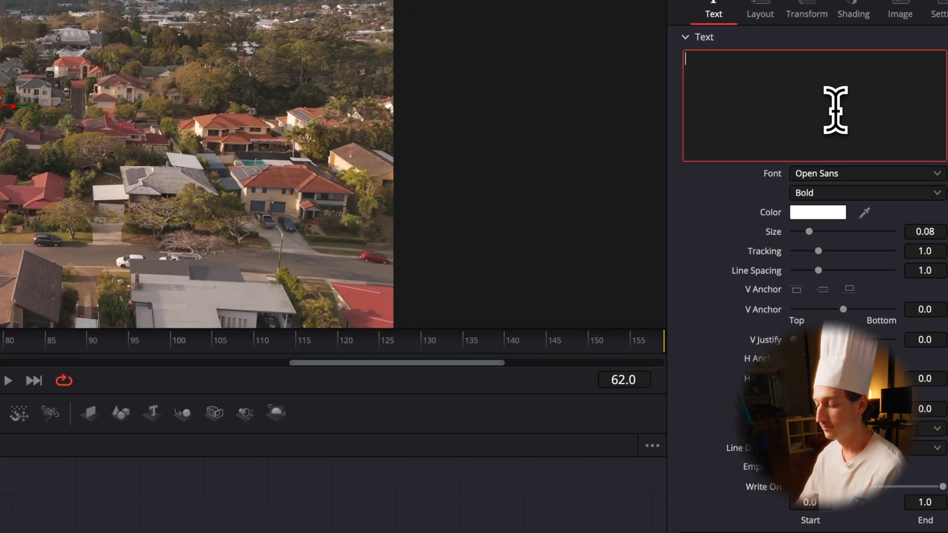
Enter 'Subject Property' as the Text1 label and show its Layout settings.
type("Subject Property")
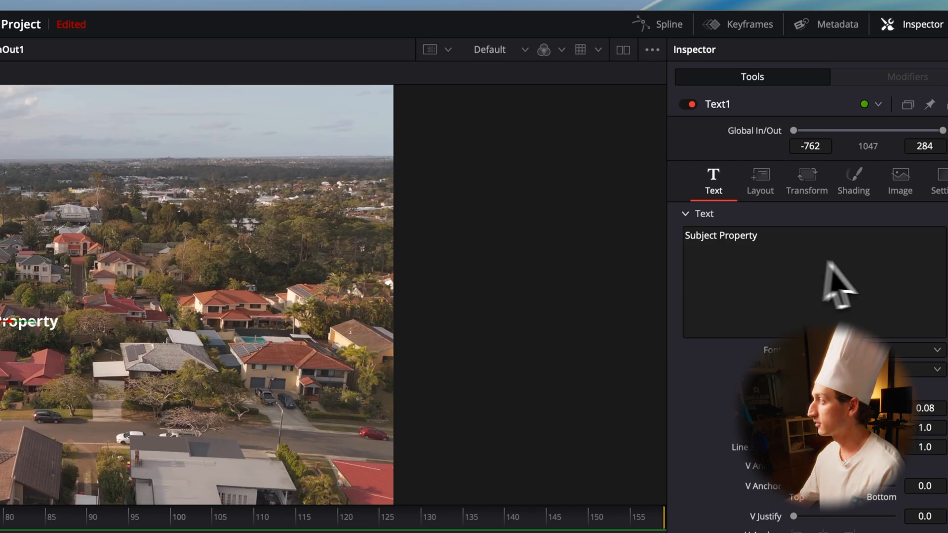
mouse_move(783, 200)
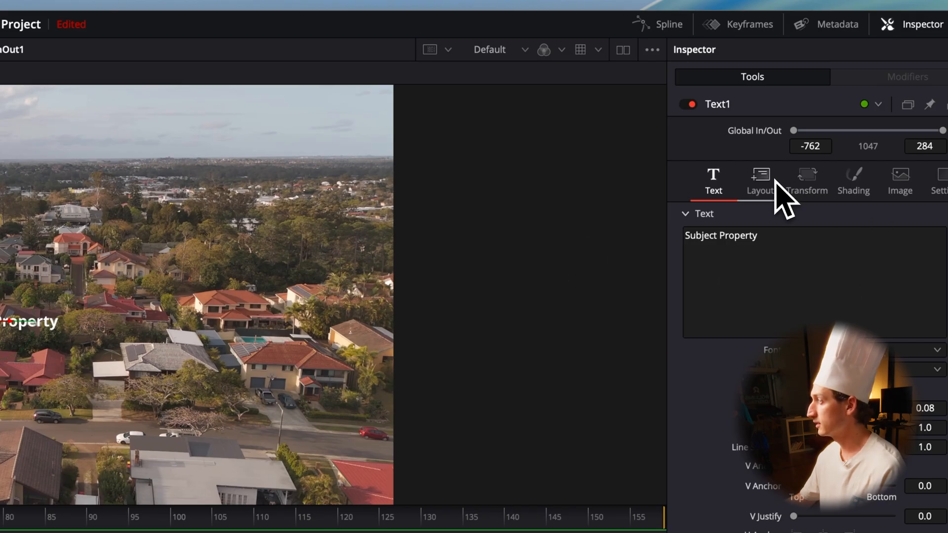
left_click(761, 181)
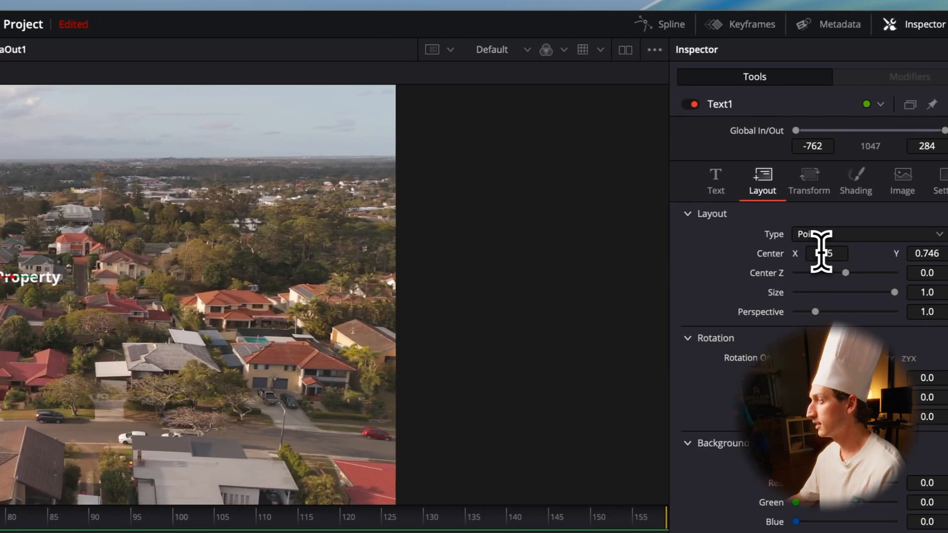